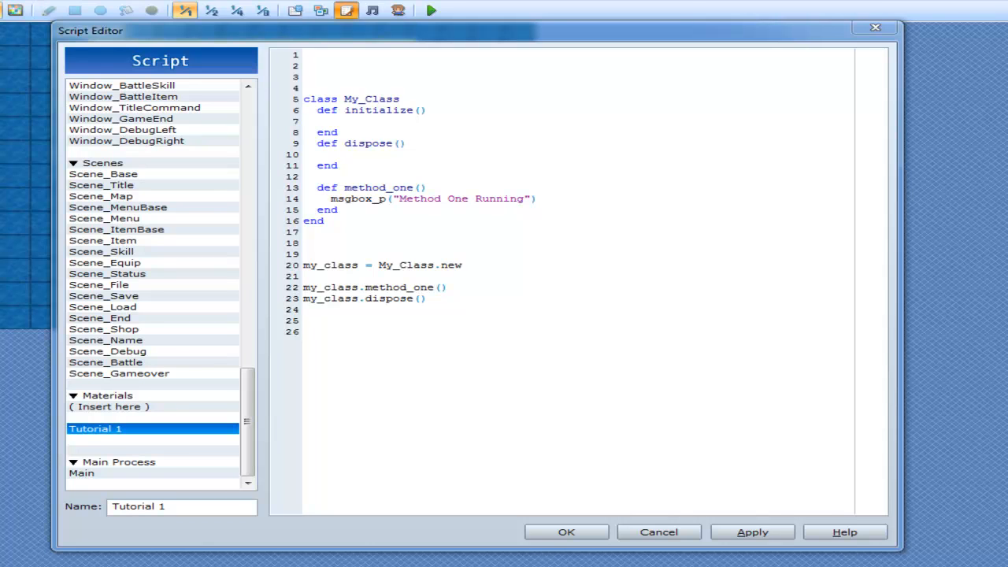
pyautogui.moveTo(446, 266)
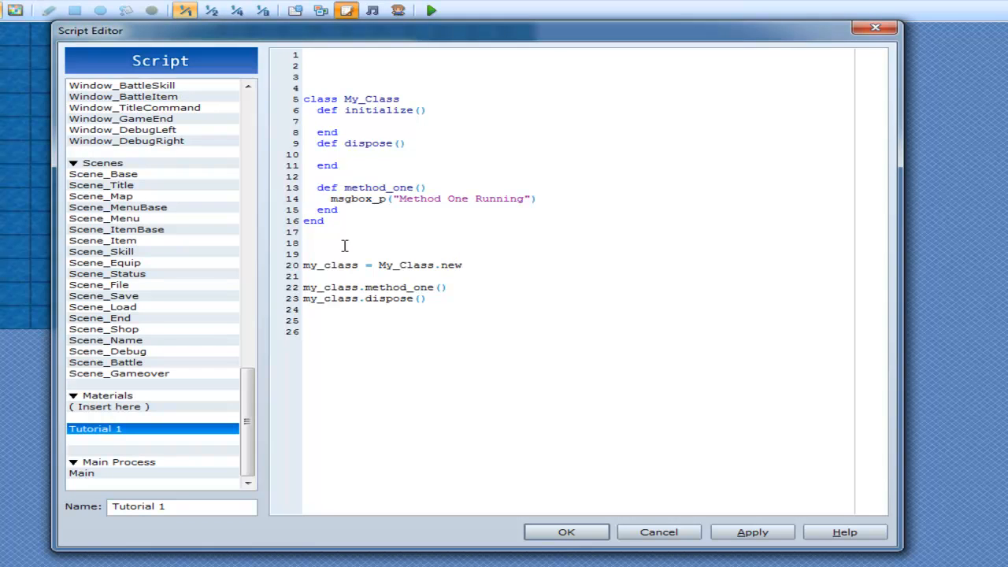
# Open the full-size Intel Core i5 picture (i5.jpg) from the cpu image results.
pyautogui.doubleClick(329, 265)
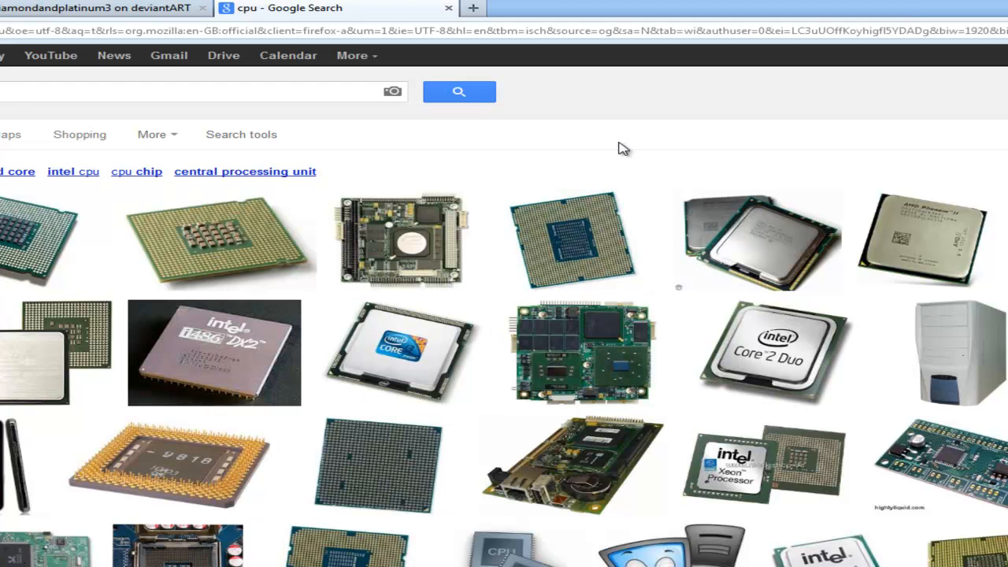
pyautogui.scroll(-3)
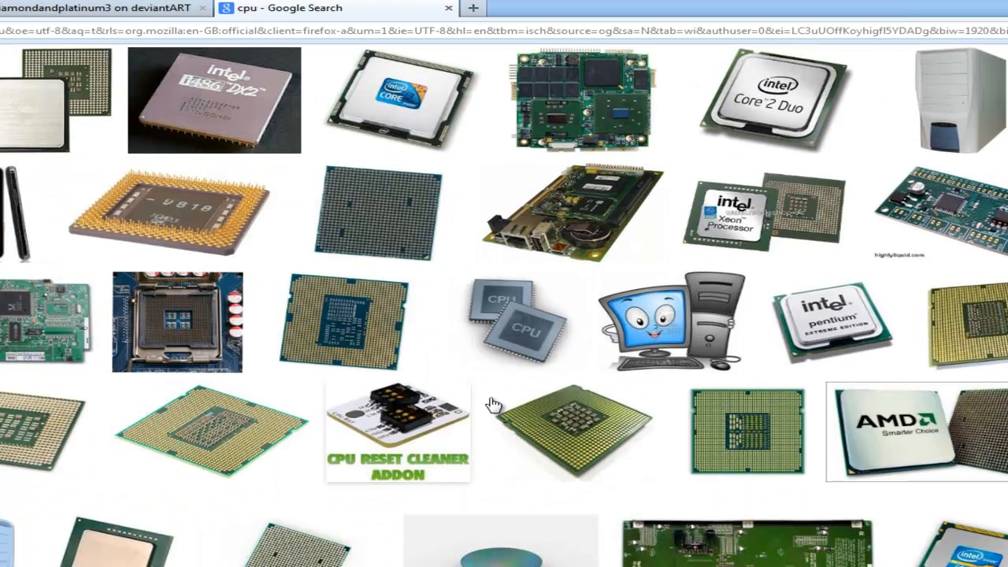
pyautogui.scroll(-3)
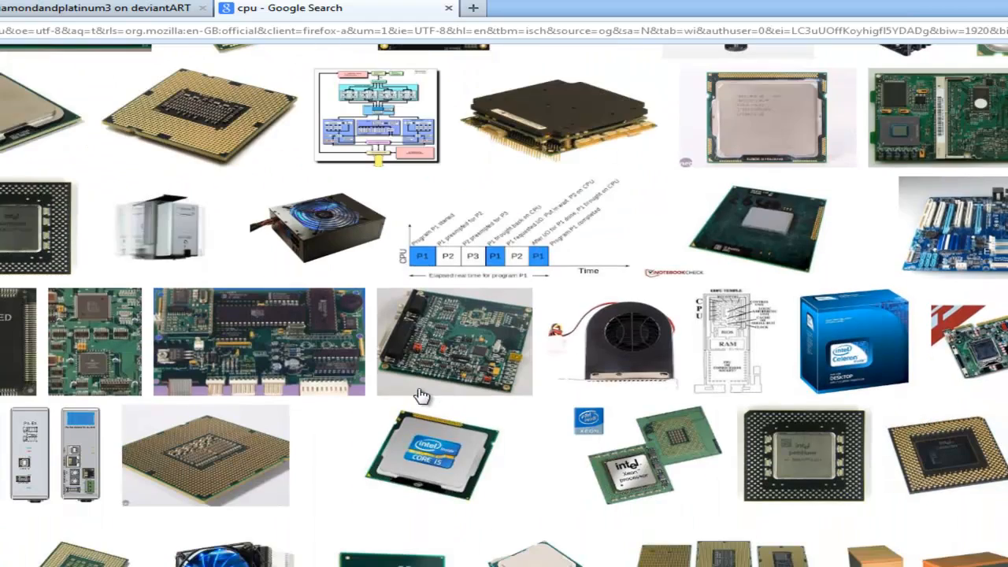
pyautogui.scroll(-3)
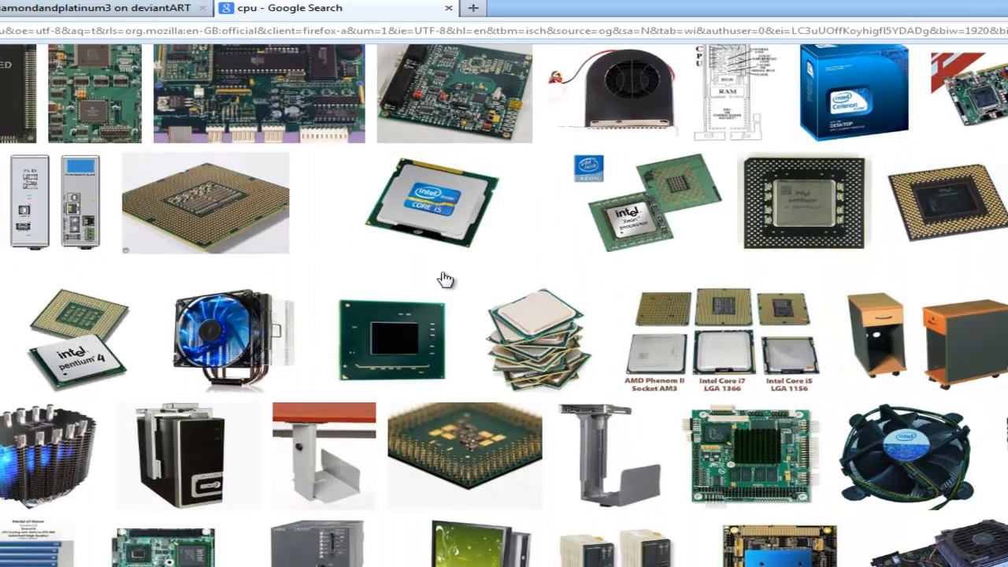
pyautogui.click(432, 204)
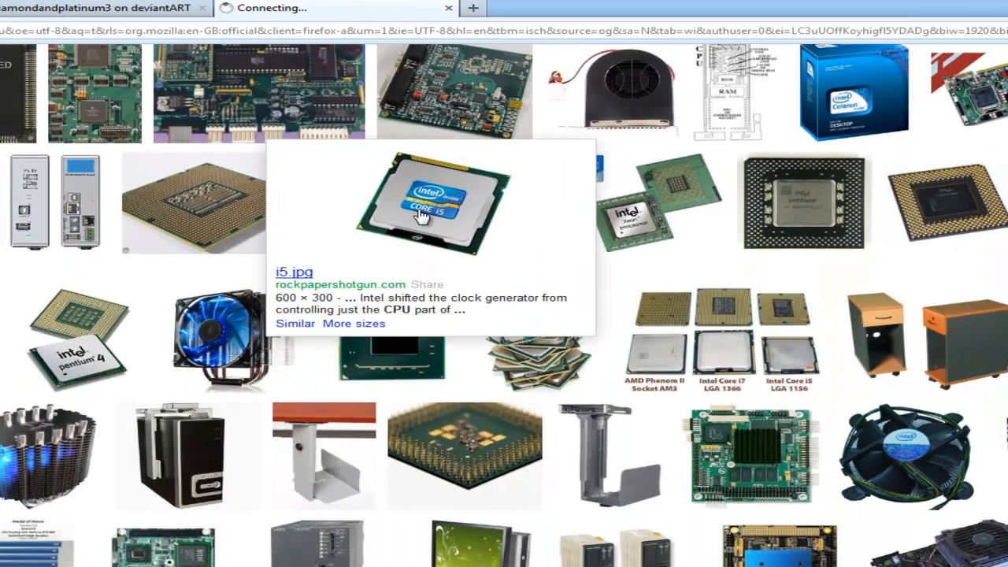
pyautogui.click(429, 204)
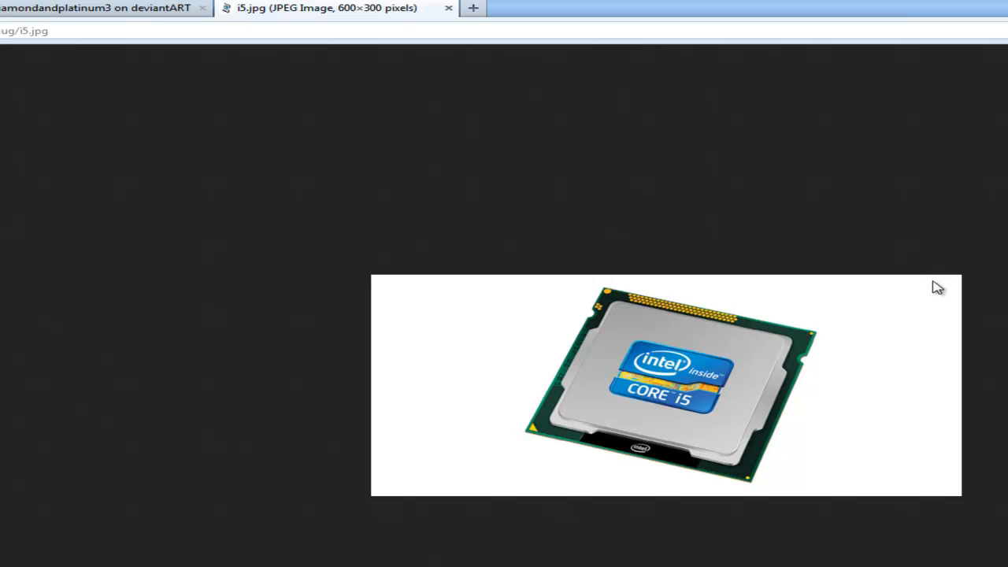
pyautogui.moveTo(909, 447)
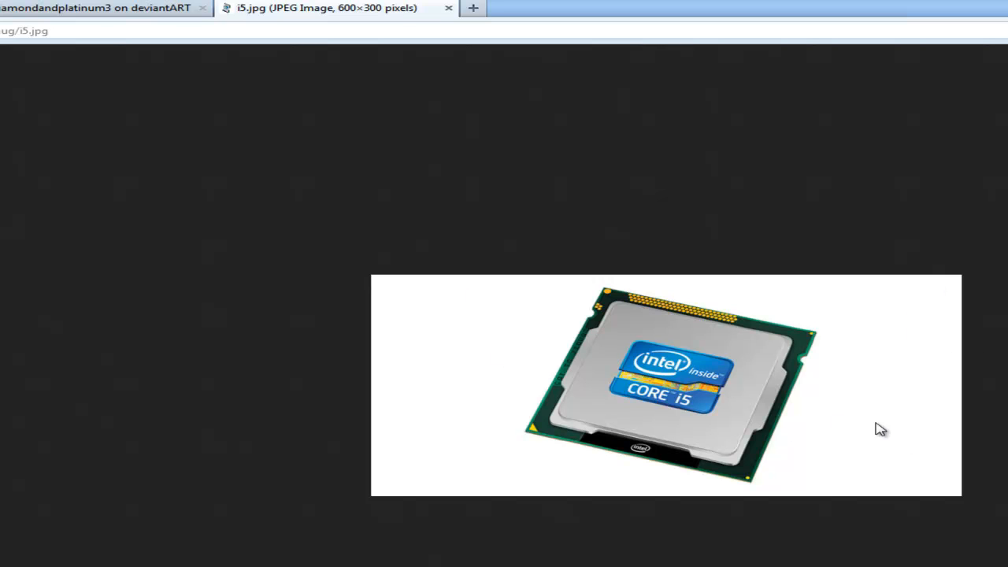
pyautogui.moveTo(736, 473)
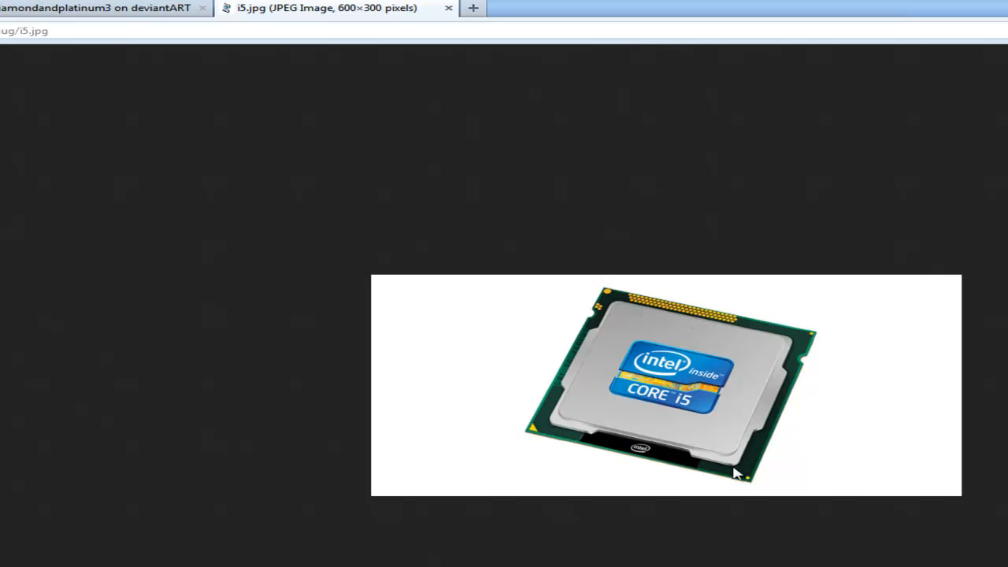
pyautogui.moveTo(693, 313)
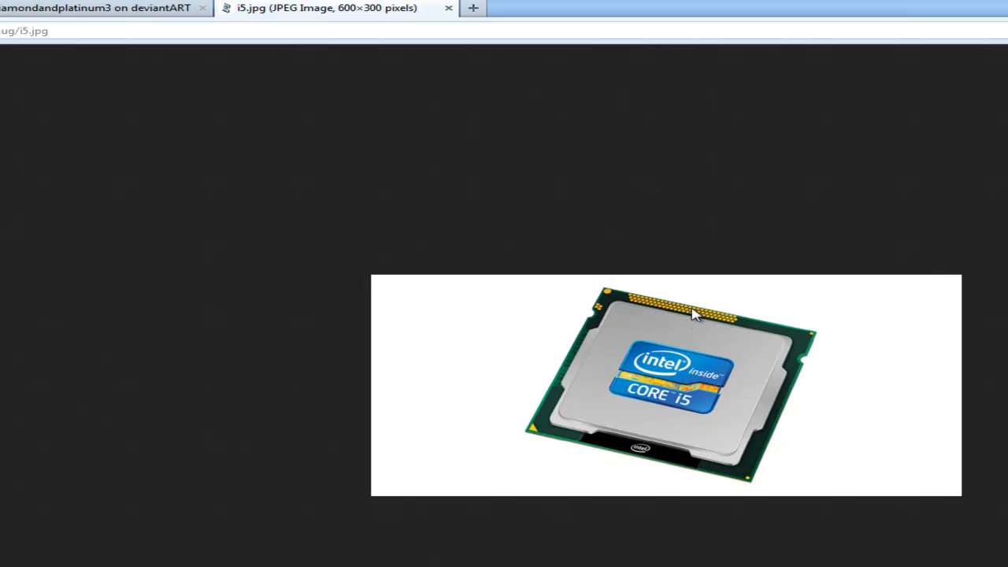
pyautogui.moveTo(700, 250)
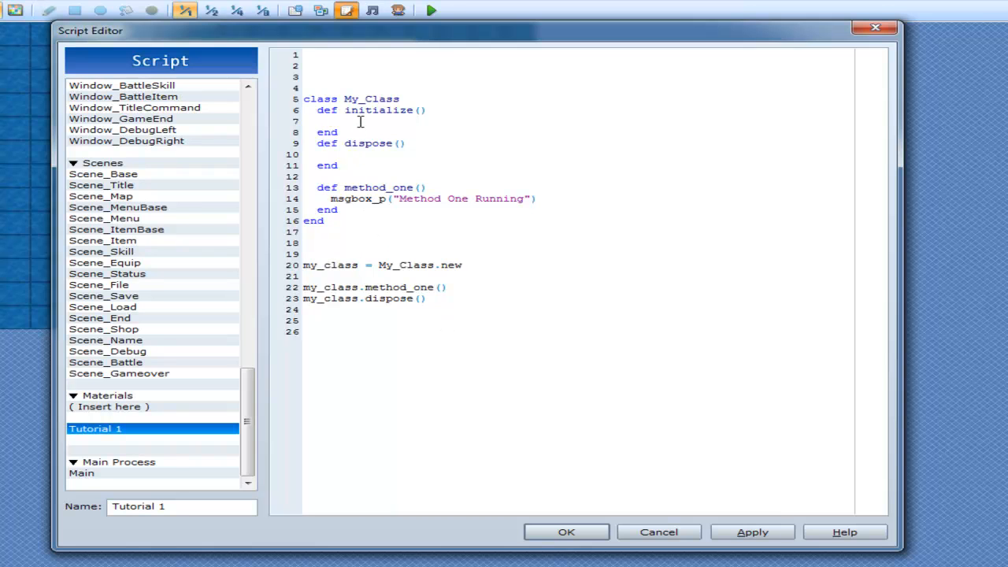
# Write local1 = 7 inside def initialize in the Tutorial 1 script.
pyautogui.write('local1 = 7')
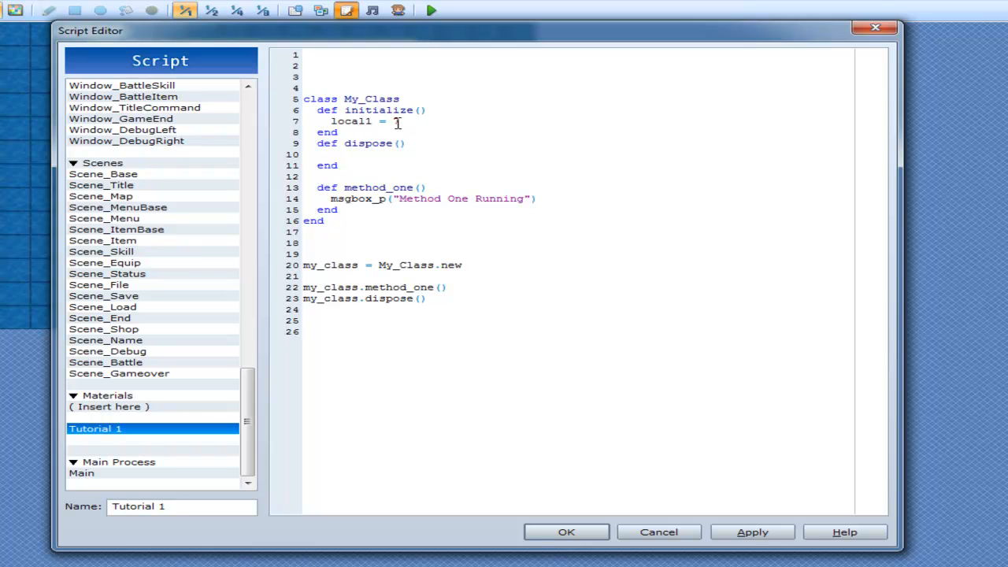
pyautogui.doubleClick(350, 121)
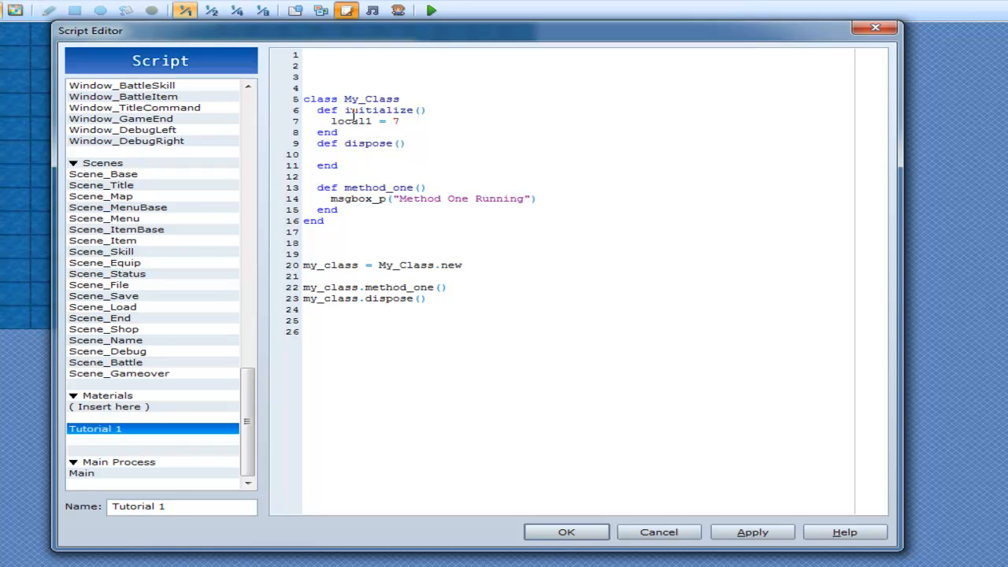
pyautogui.click(330, 121)
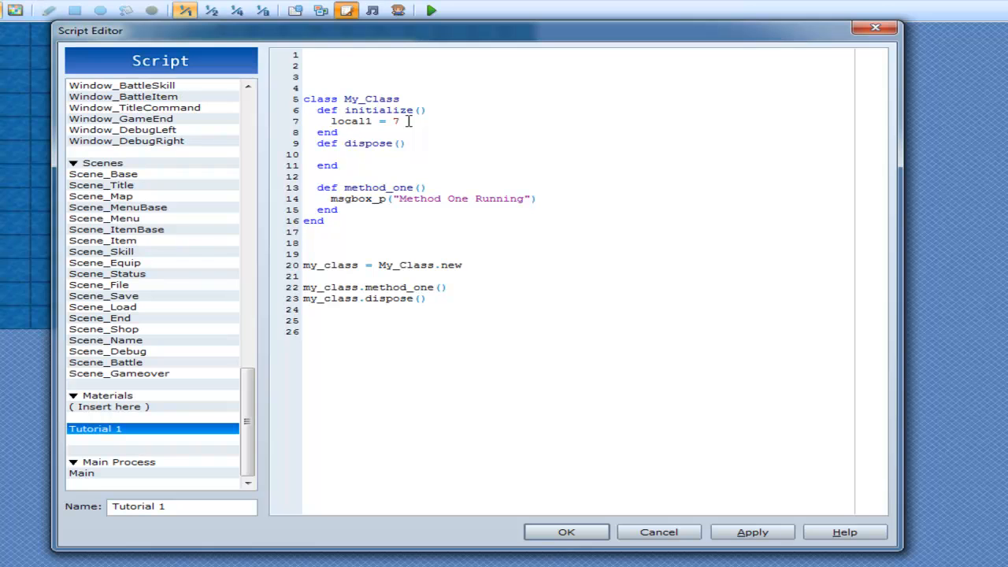
pyautogui.click(331, 121)
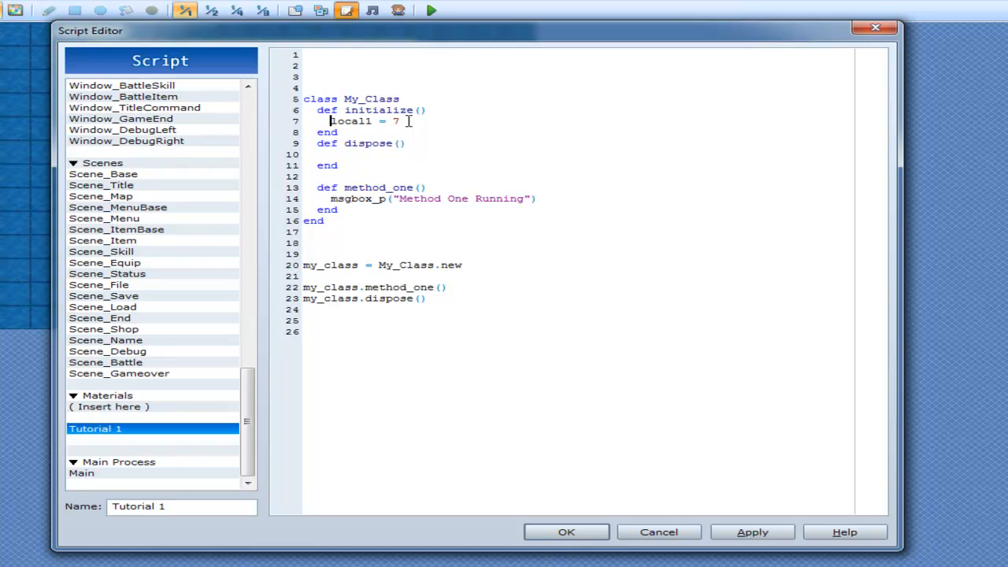
pyautogui.press('Backspace')
pyautogui.write('local1')
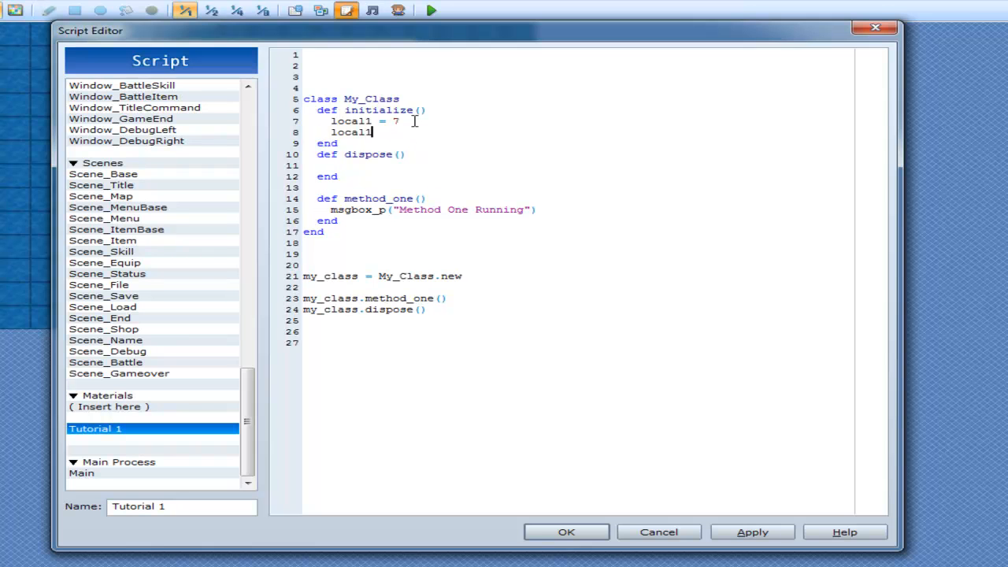
pyautogui.write('=')
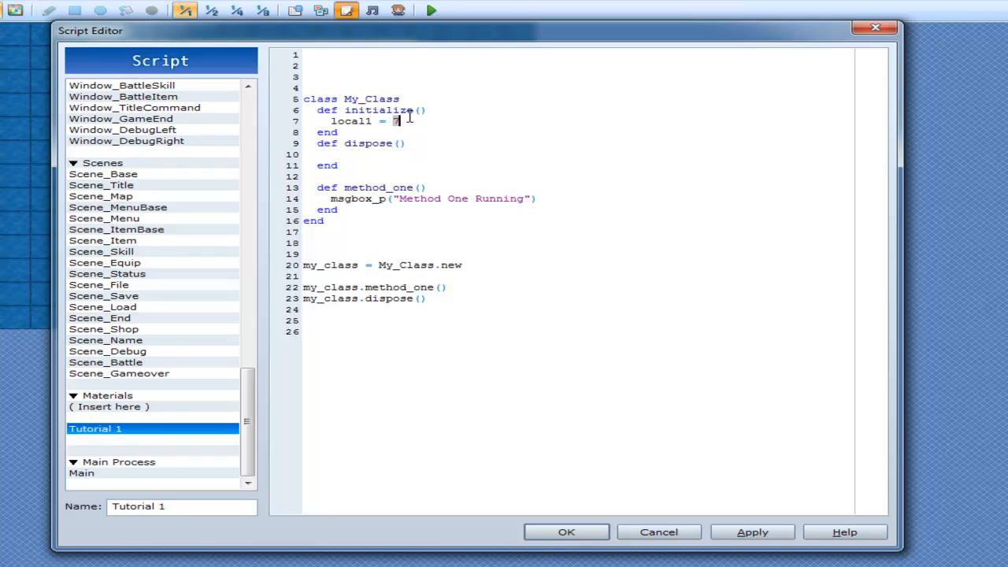
# Replace 7 with My_Class.new, then select and delete the local1 assignment.
pyautogui.write('My_Cla')
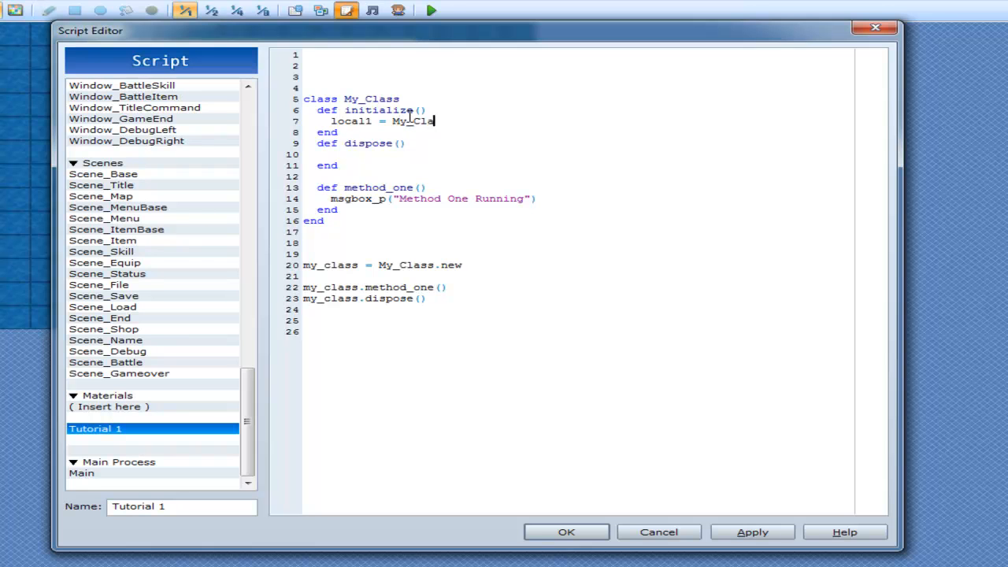
pyautogui.write('s.new')
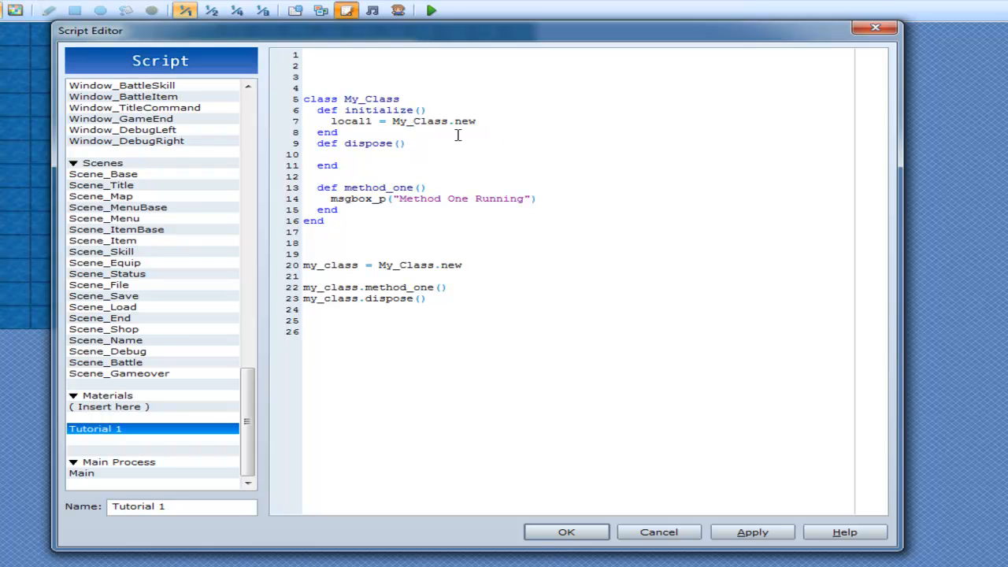
pyautogui.click(474, 120)
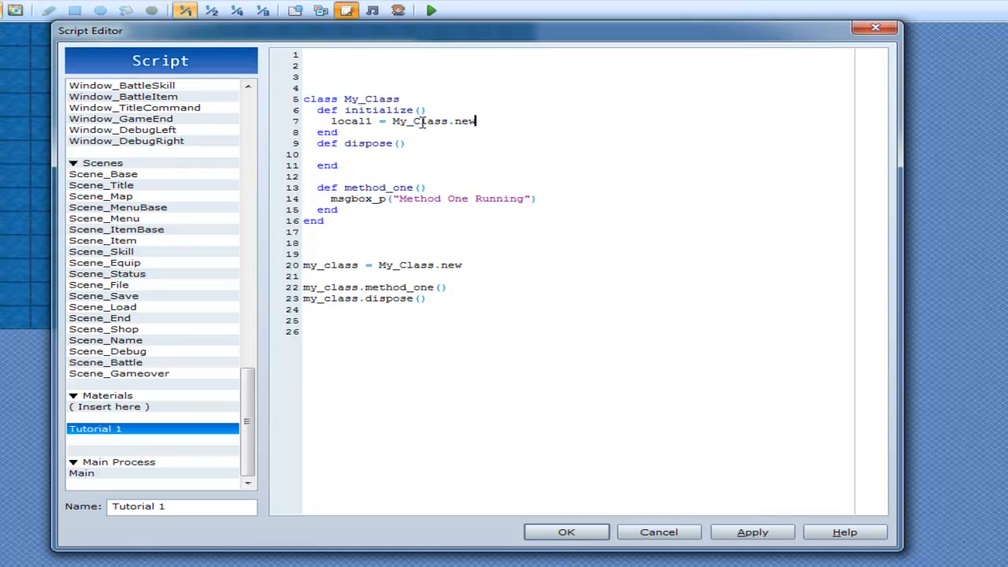
pyautogui.doubleClick(350, 122)
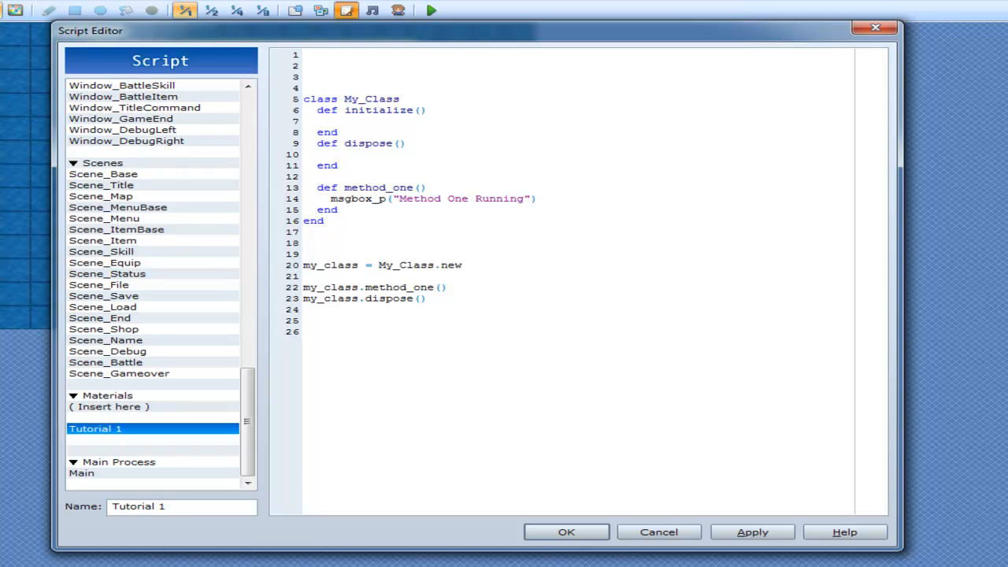
pyautogui.click(462, 265)
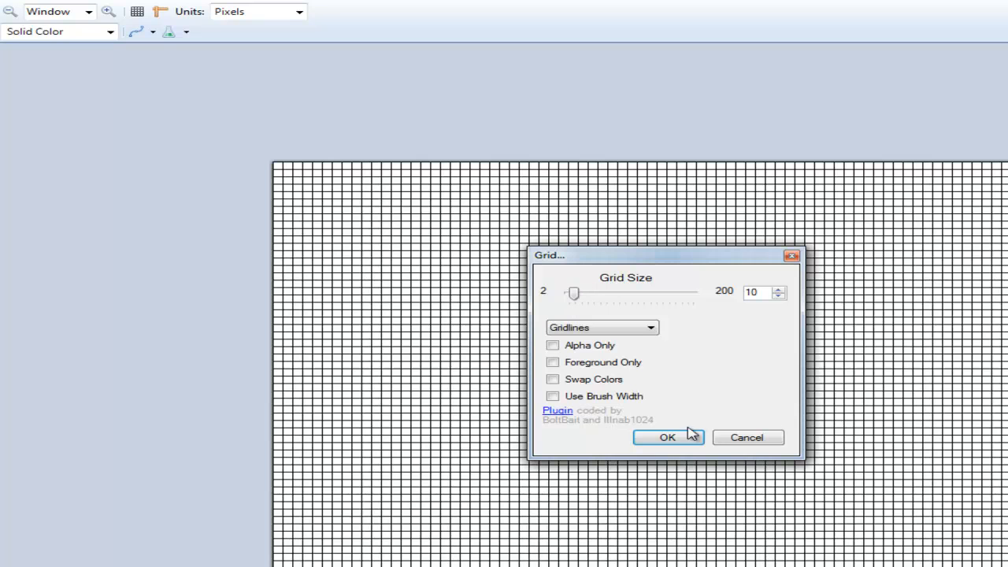
# Apply the size-10 Grid effect to the Paint.NET canvas.
pyautogui.click(667, 437)
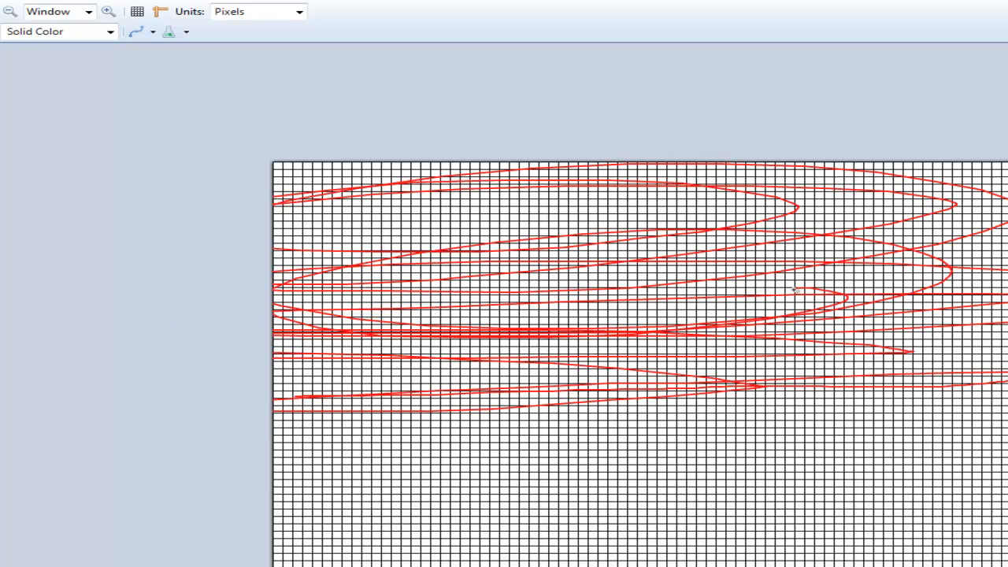
pyautogui.moveTo(683, 298)
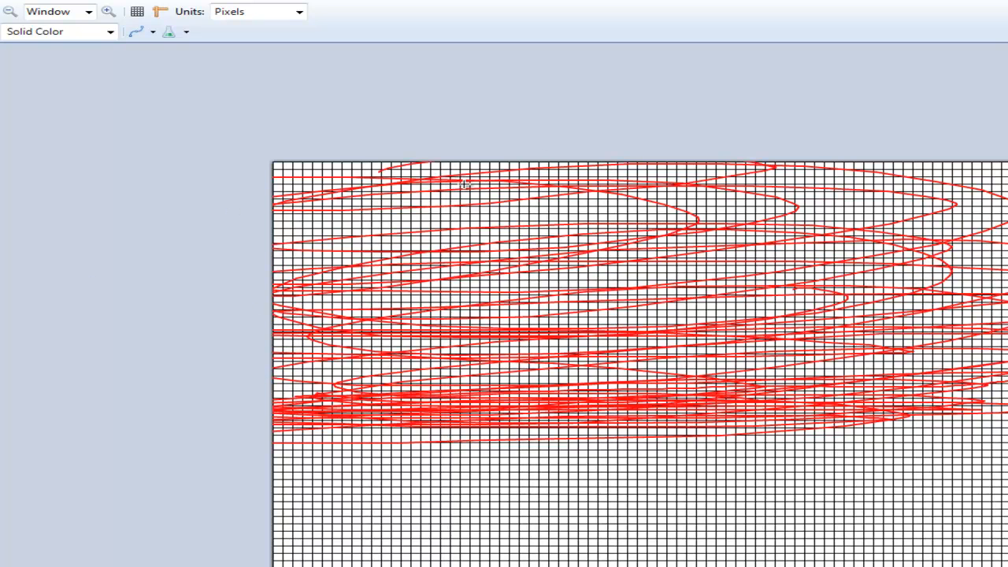
pyautogui.moveTo(437, 221)
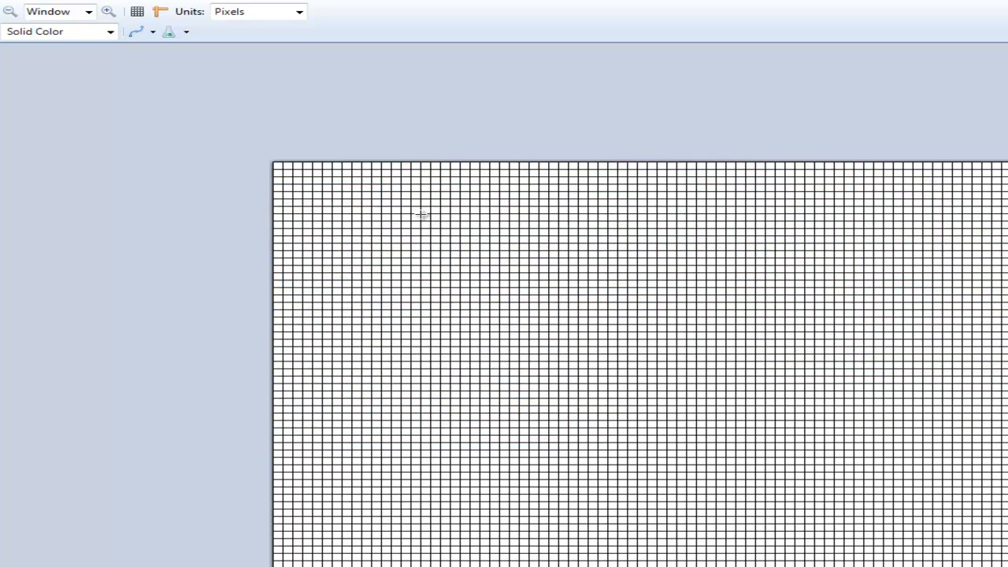
pyautogui.moveTo(418, 210)
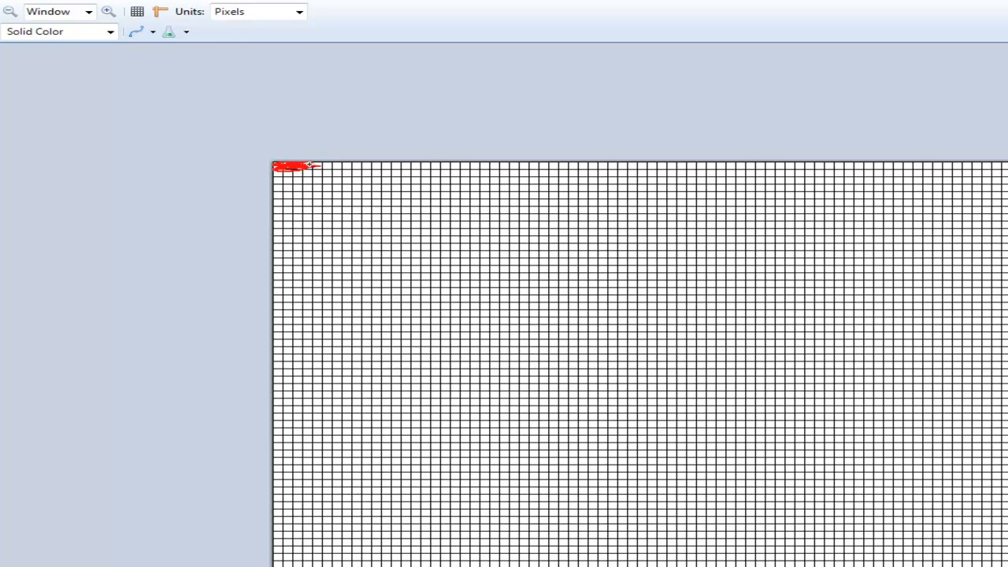
pyautogui.moveTo(298, 148)
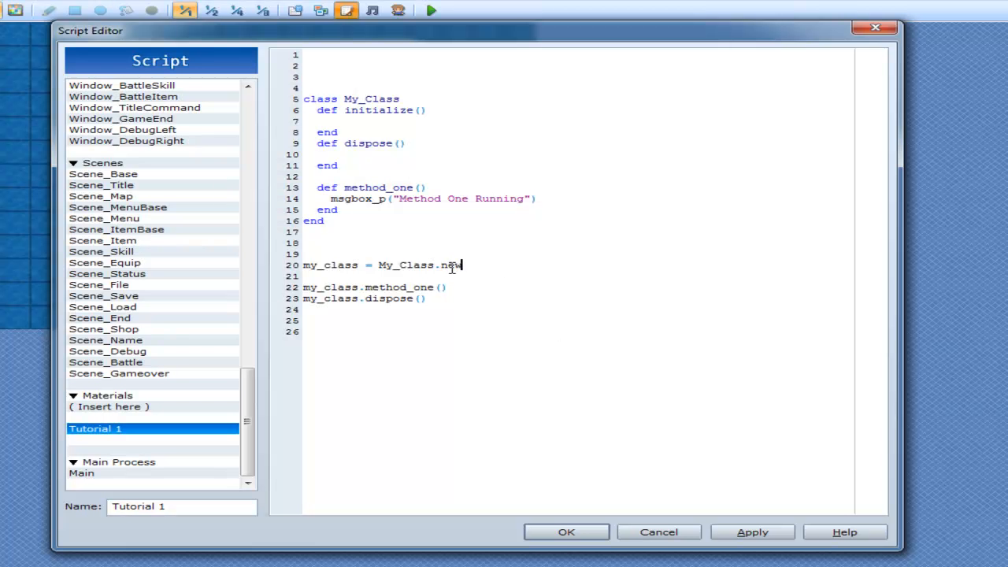
# Copy my_class = My_Class.new from line 20 into the initialize method.
pyautogui.doubleClick(407, 265)
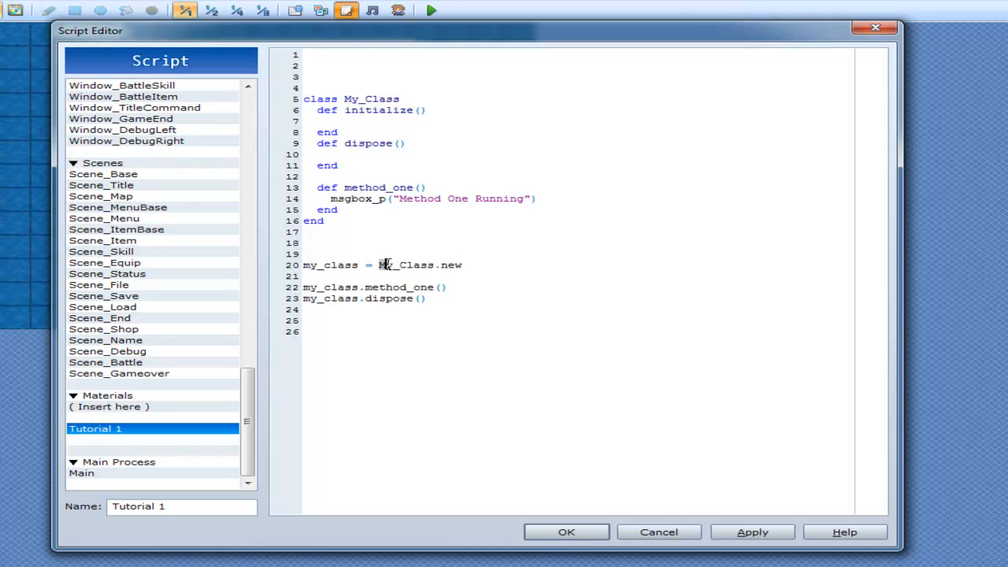
pyautogui.doubleClick(407, 264)
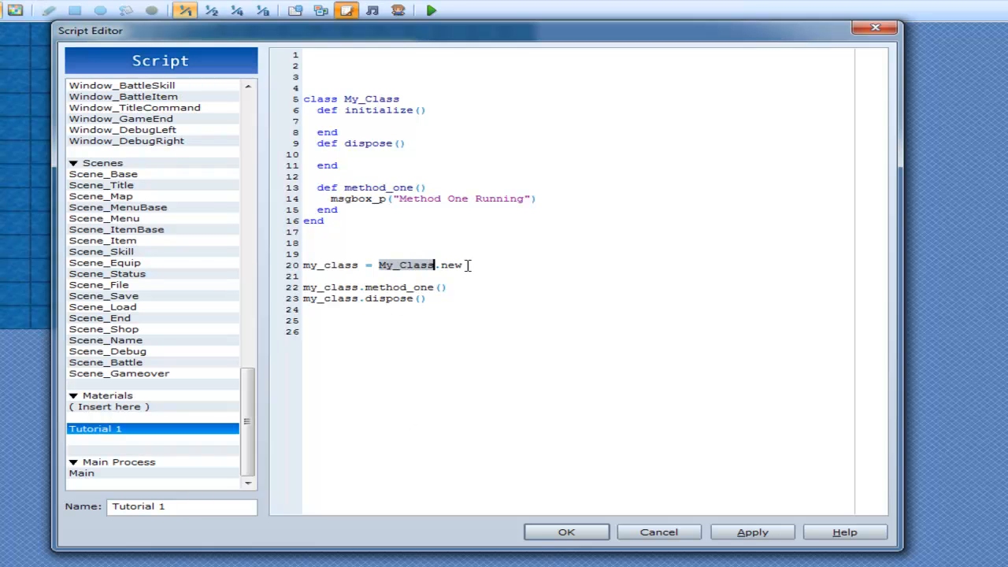
pyautogui.click(463, 264)
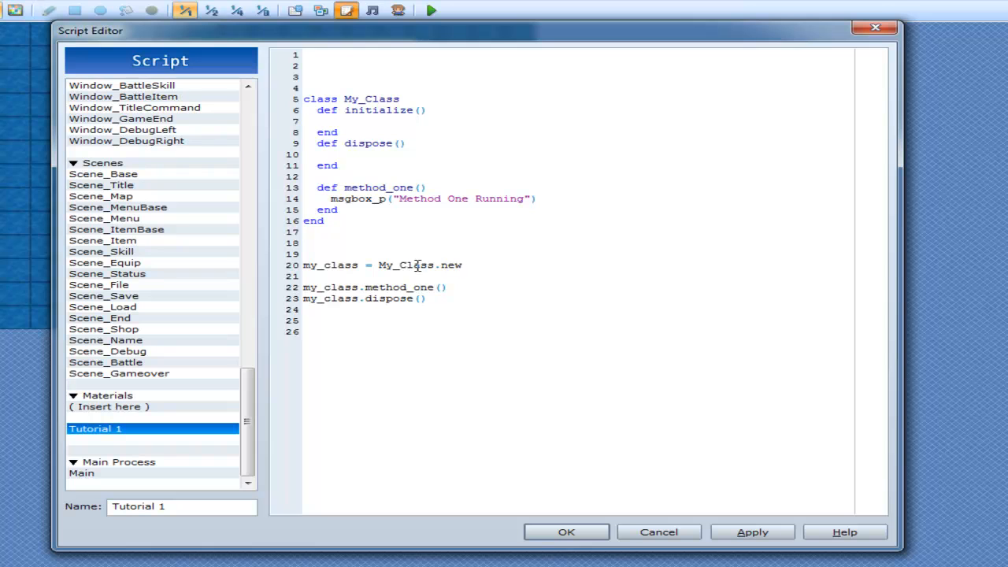
pyautogui.doubleClick(405, 264)
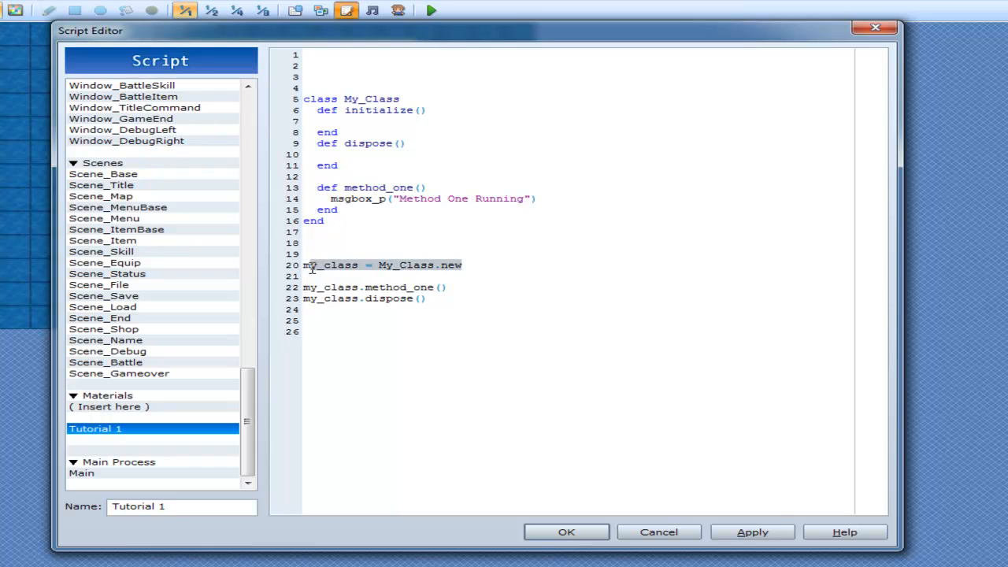
pyautogui.click(394, 121)
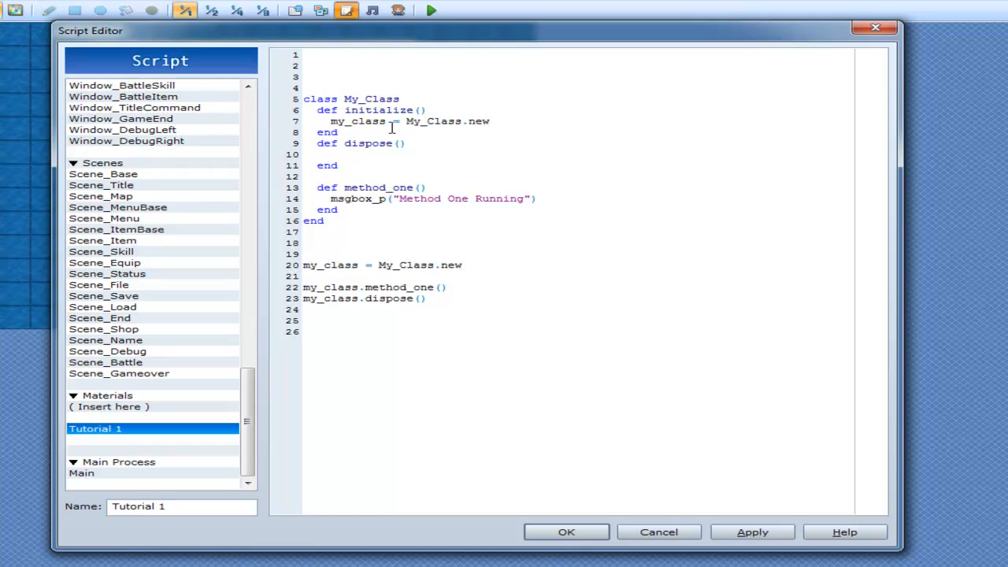
# Add my_class2 = My_Class.new below the first assignment in initialize.
pyautogui.doubleClick(433, 122)
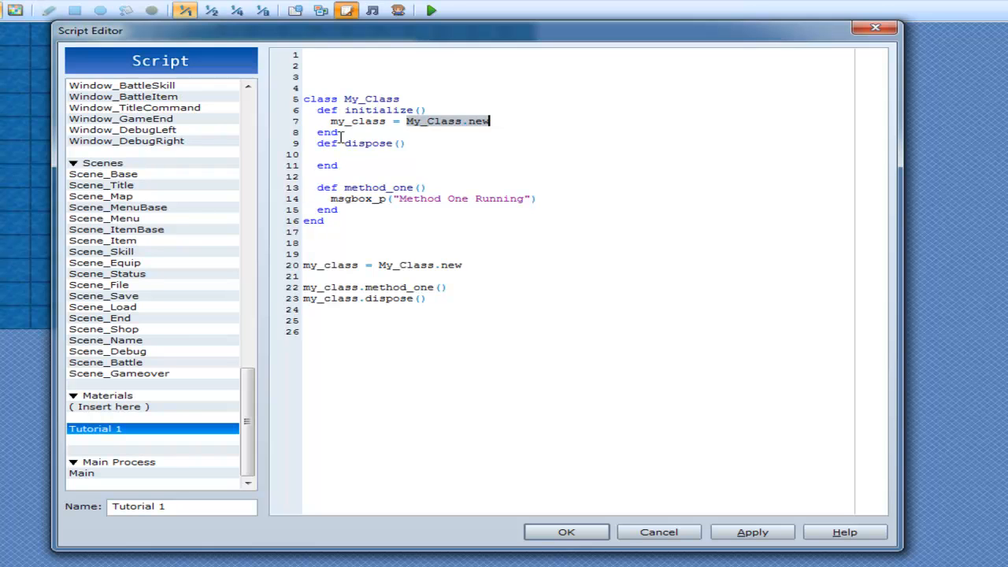
pyautogui.moveTo(455, 135)
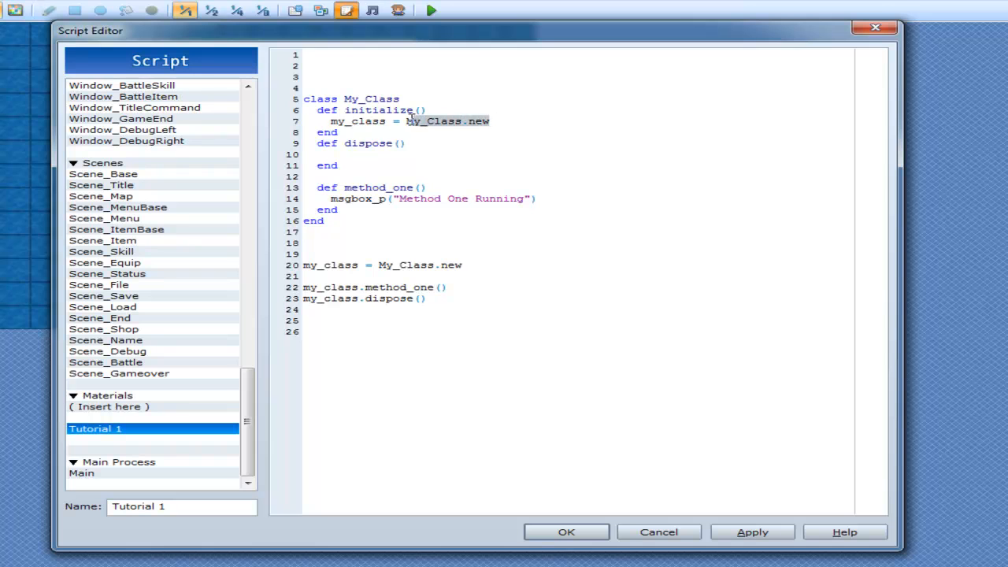
pyautogui.click(494, 120)
pyautogui.write('my_class = My_Class.new')
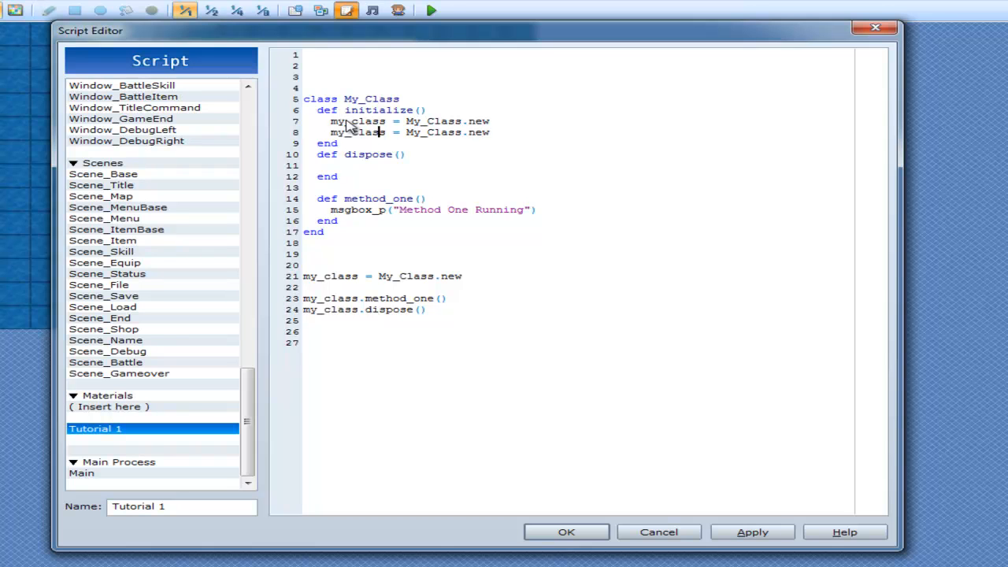
pyautogui.write('2')
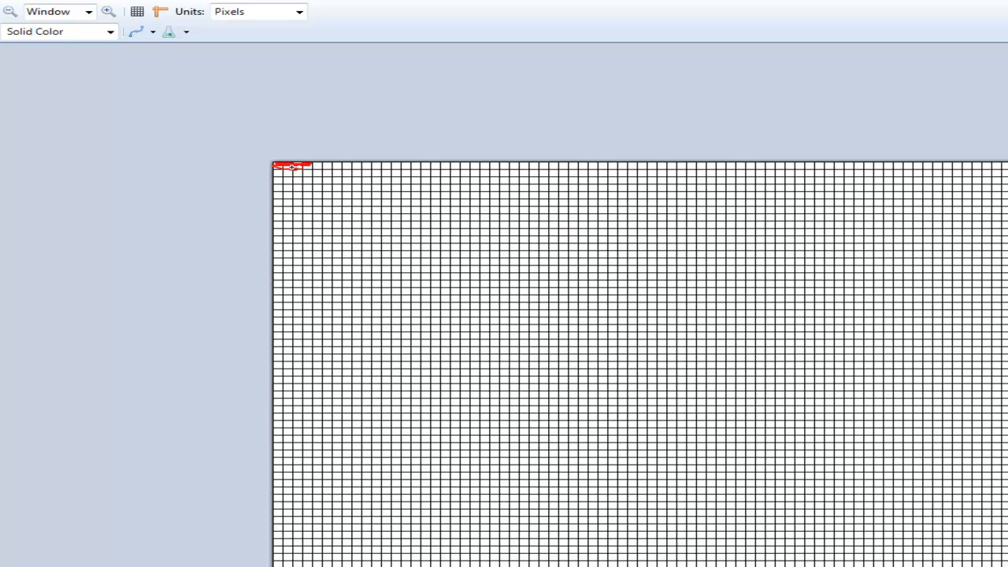
pyautogui.moveTo(258, 255)
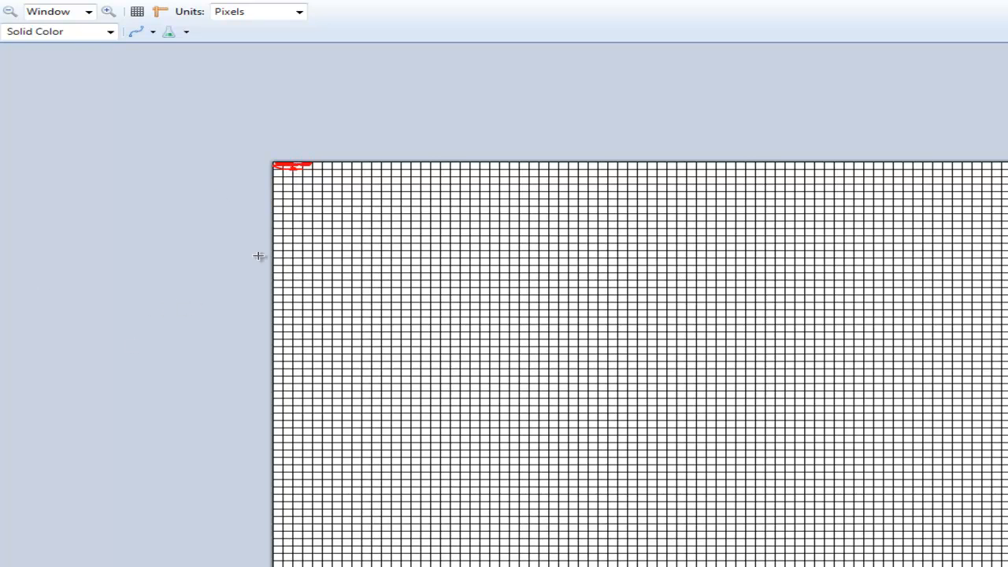
pyautogui.moveTo(321, 165)
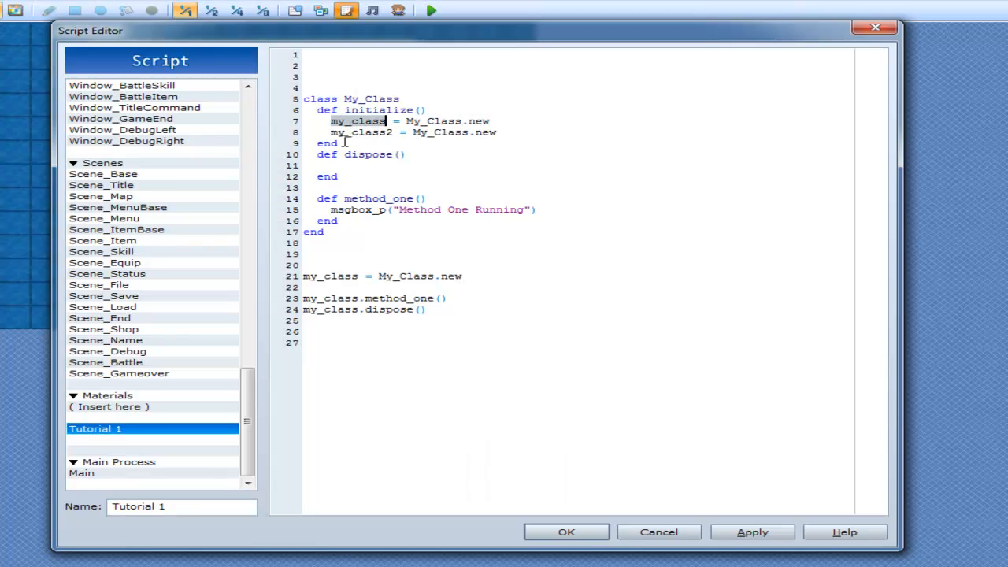
# Add a space after my_class so both = signs in initialize line up.
pyautogui.click(405, 121)
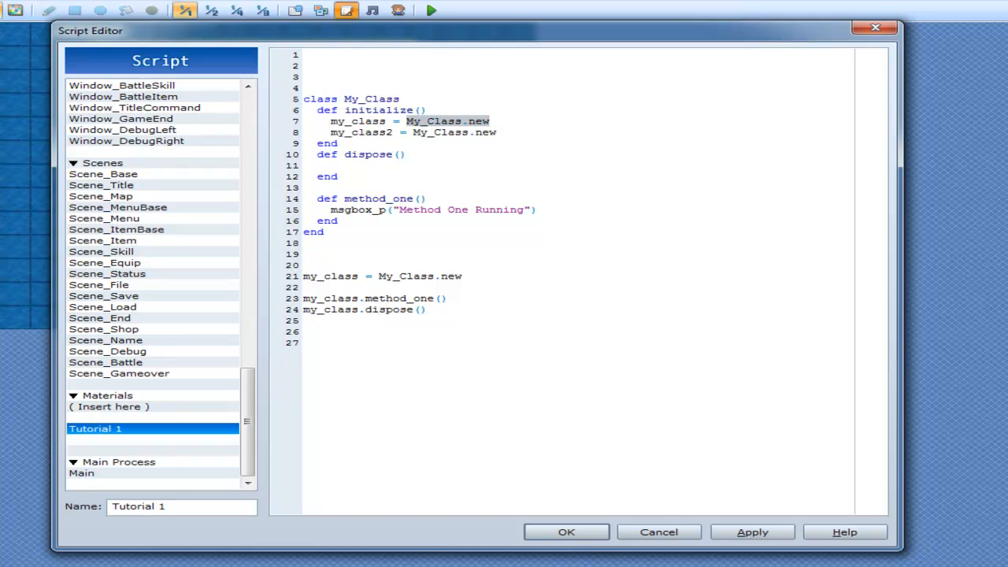
pyautogui.click(489, 121)
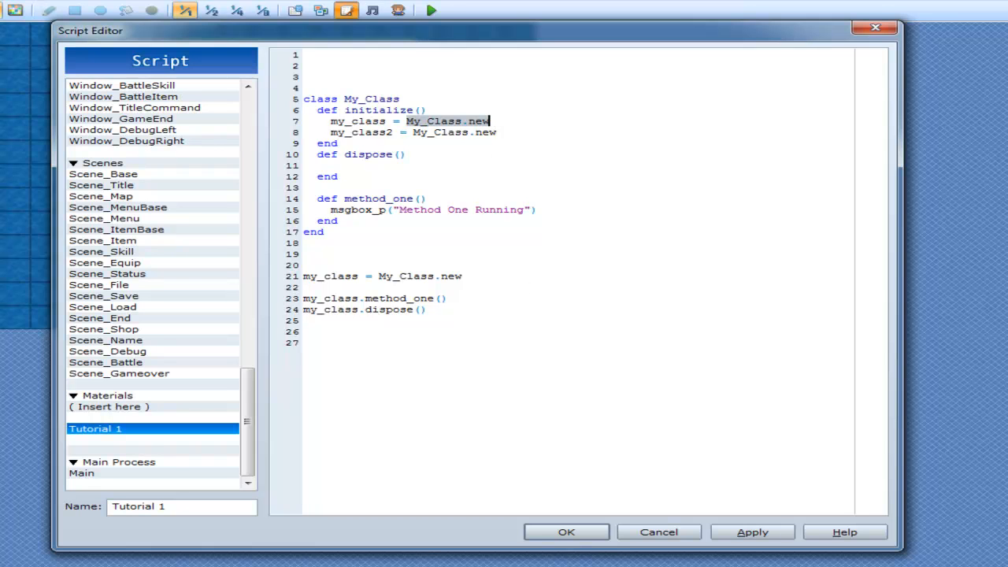
pyautogui.click(508, 297)
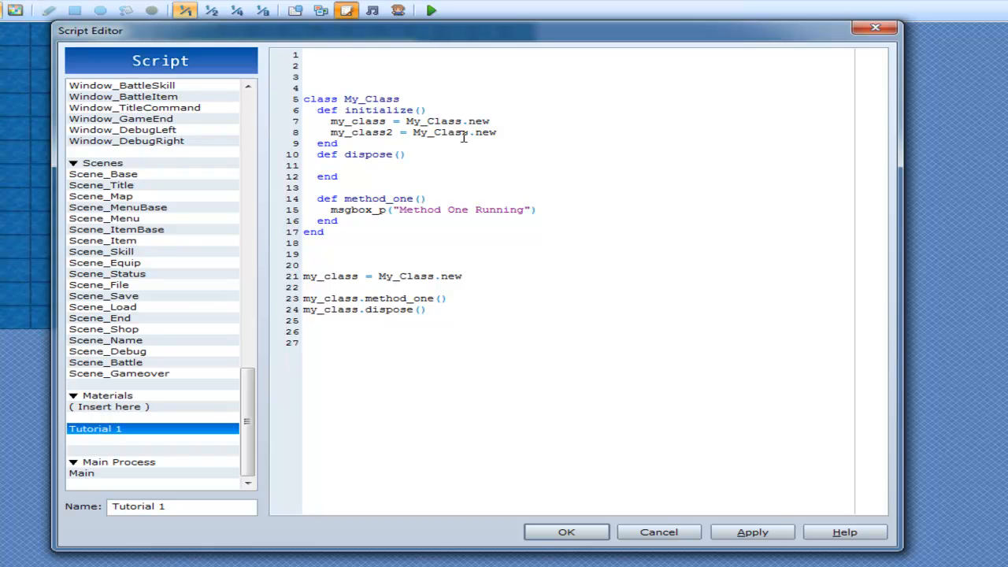
pyautogui.click(448, 298)
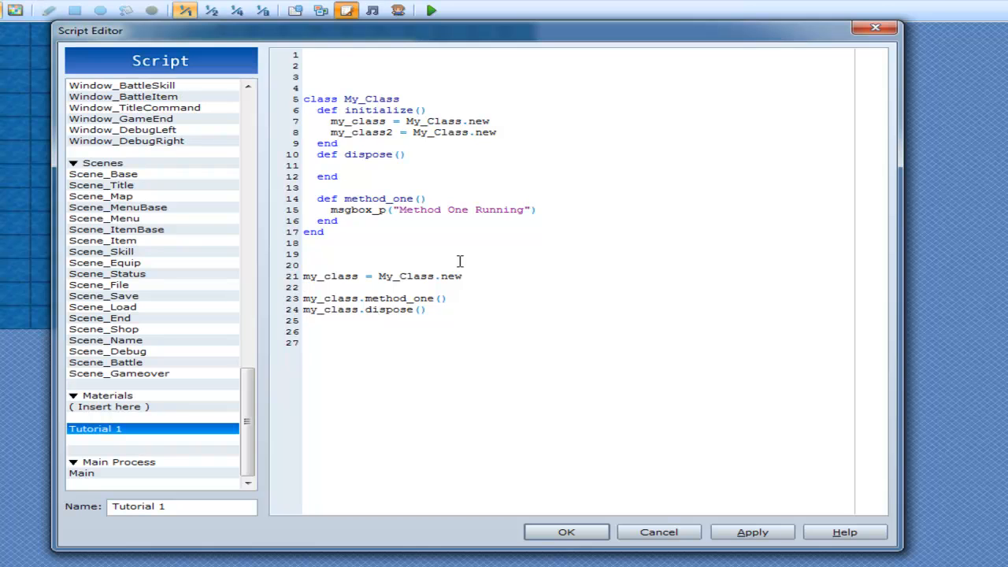
pyautogui.moveTo(367, 259)
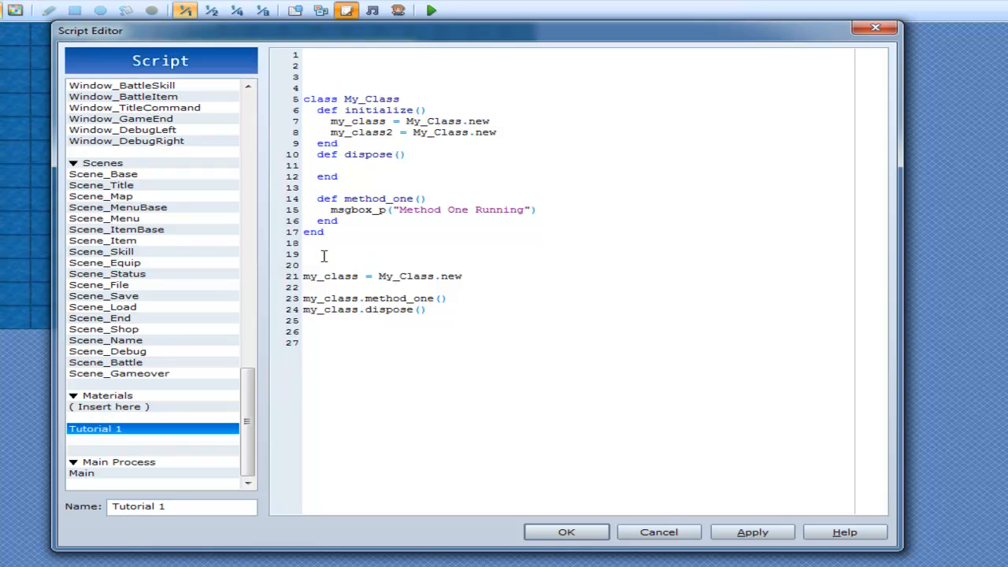
# Switch the Script Editor to the built-in Scene_Base script.
pyautogui.click(304, 254)
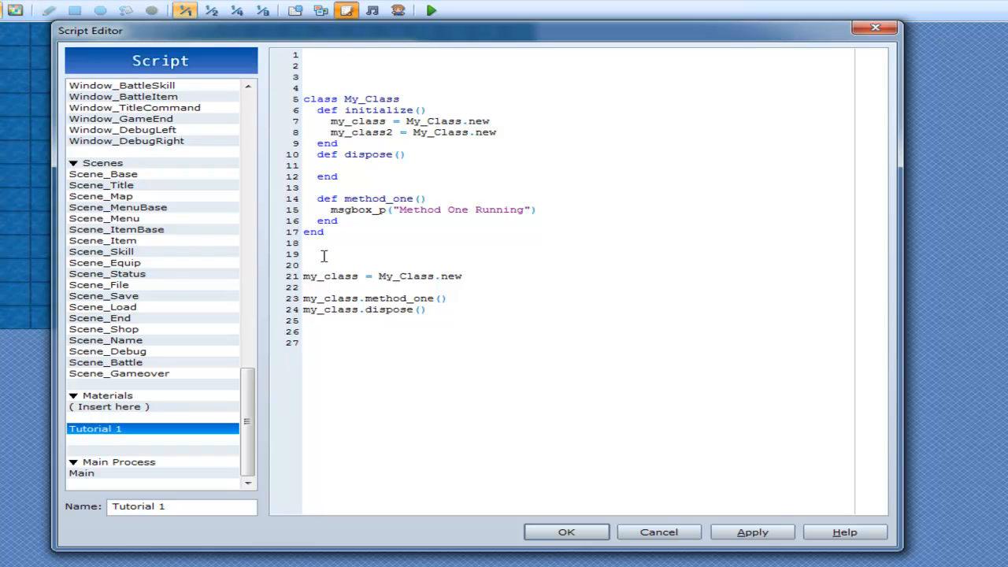
pyautogui.click(304, 253)
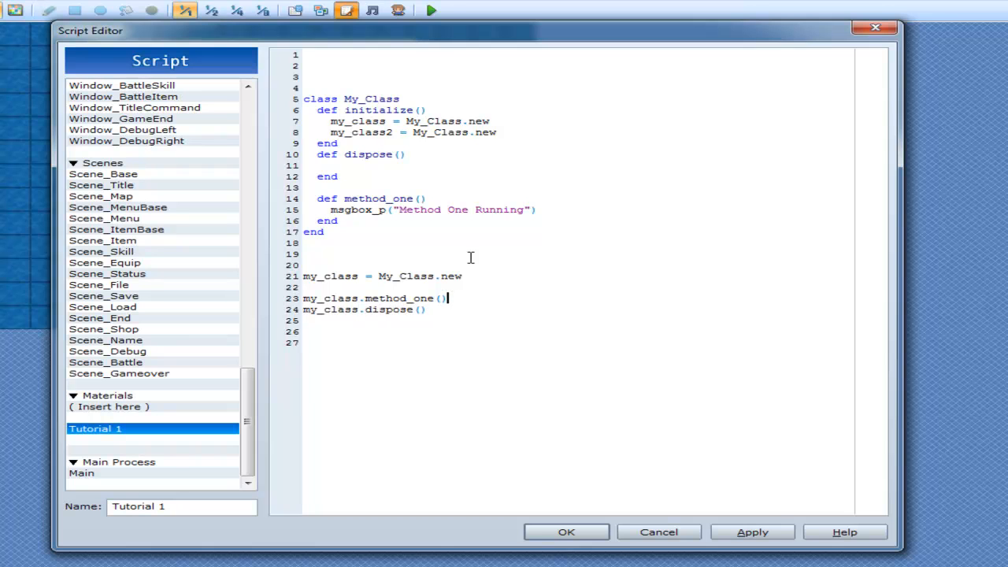
pyautogui.click(463, 276)
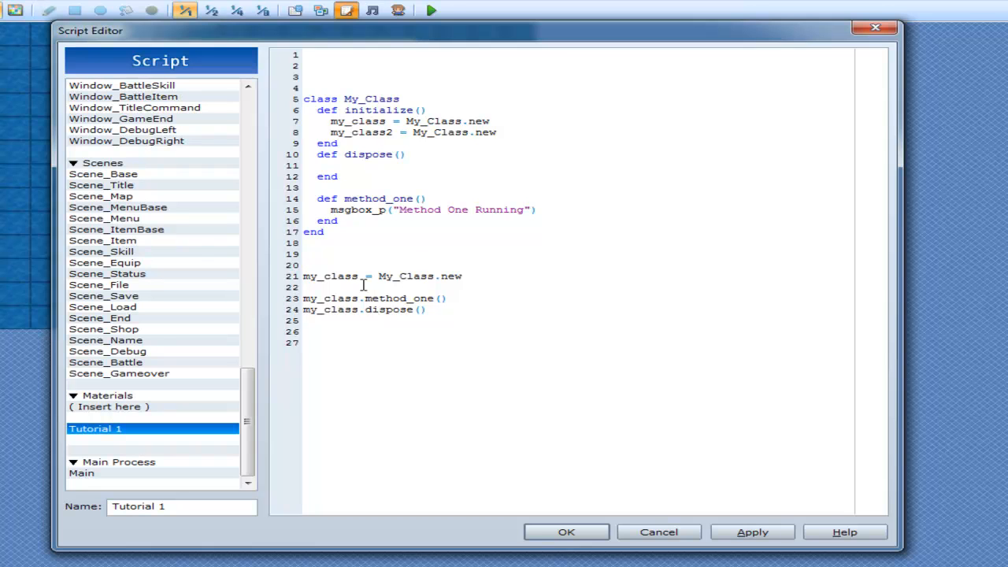
pyautogui.doubleClick(361, 131)
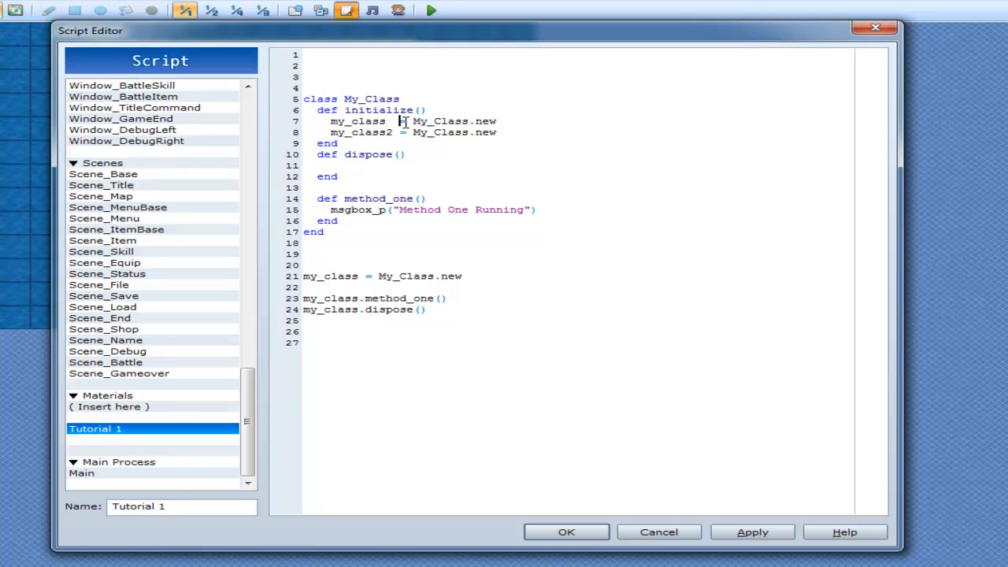
pyautogui.moveTo(424, 140)
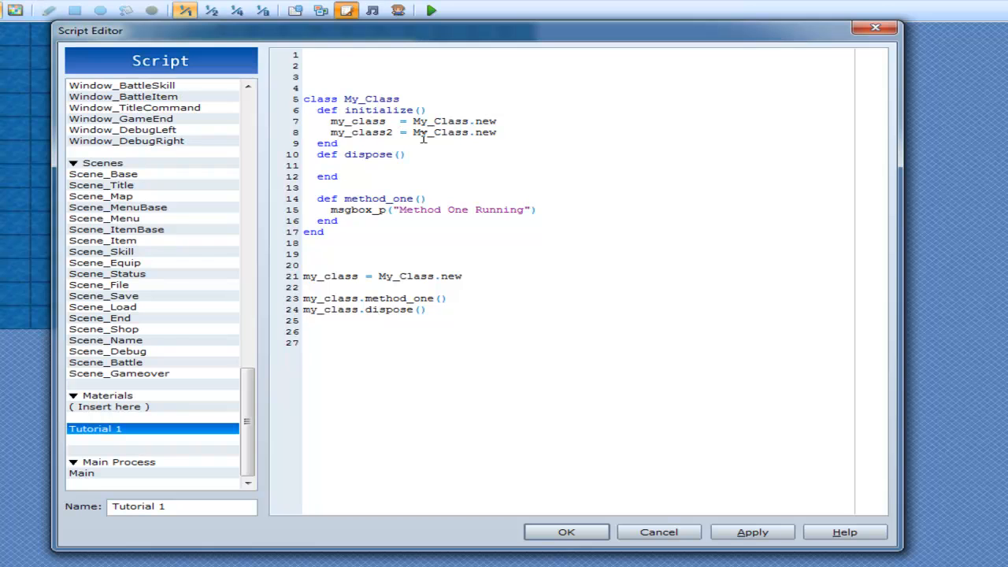
pyautogui.click(399, 121)
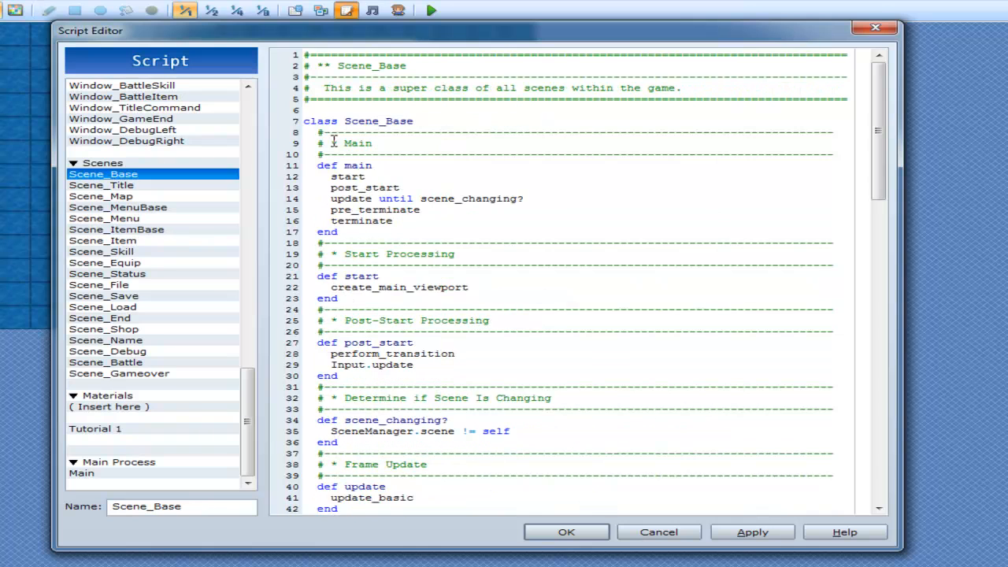
# Look through the Scene_Base script code in the editor.
pyautogui.doubleClick(378, 120)
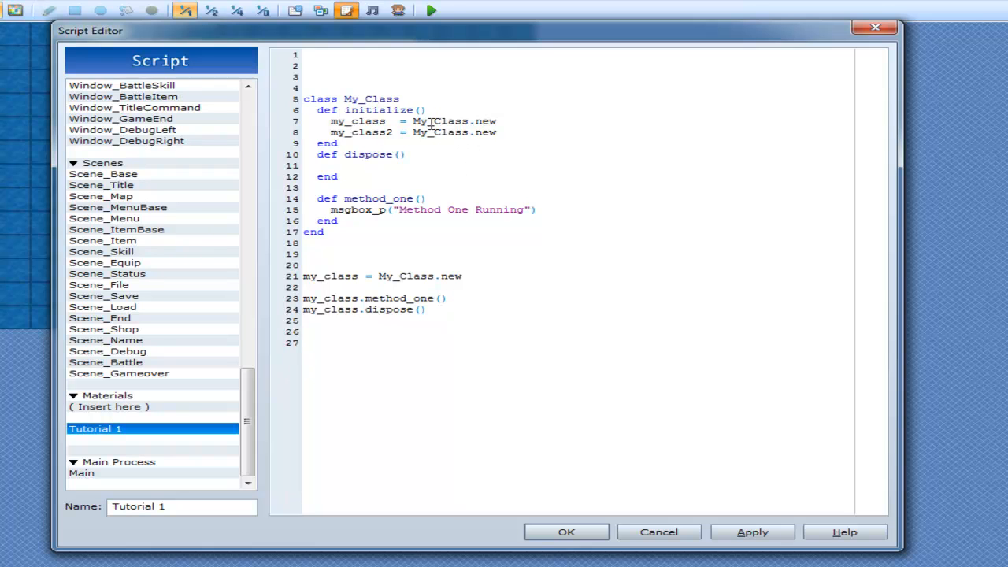
pyautogui.doubleClick(440, 121)
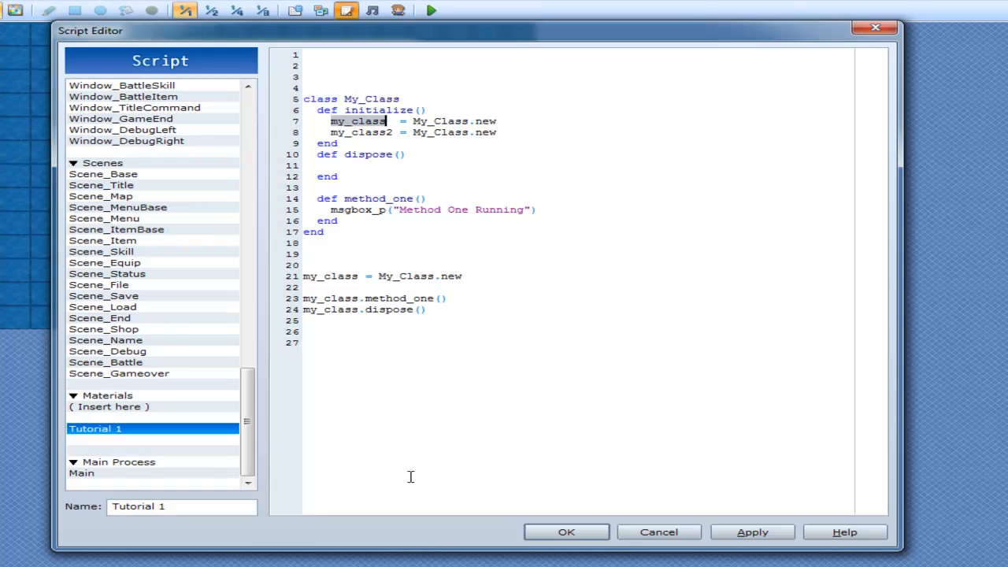
pyautogui.moveTo(433, 543)
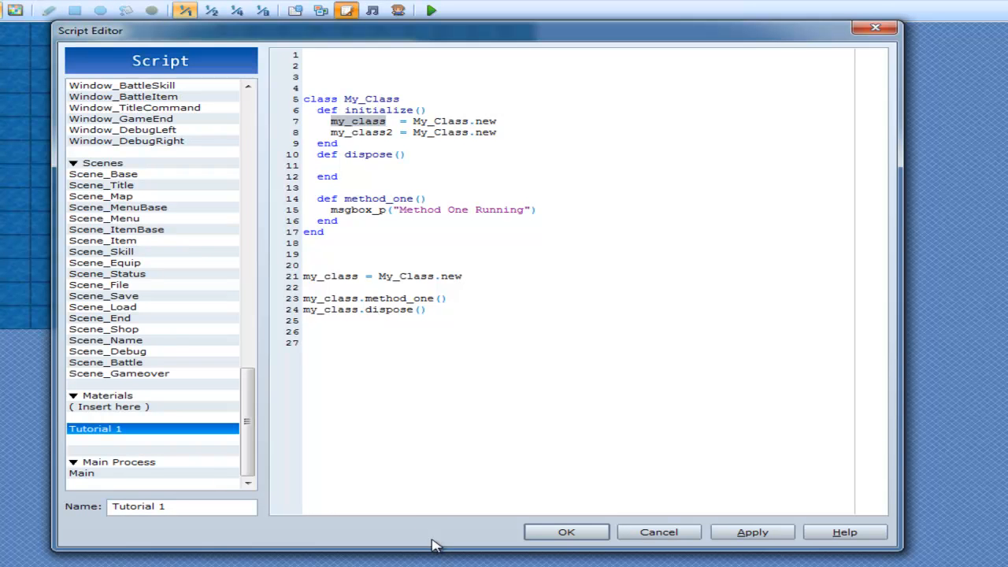